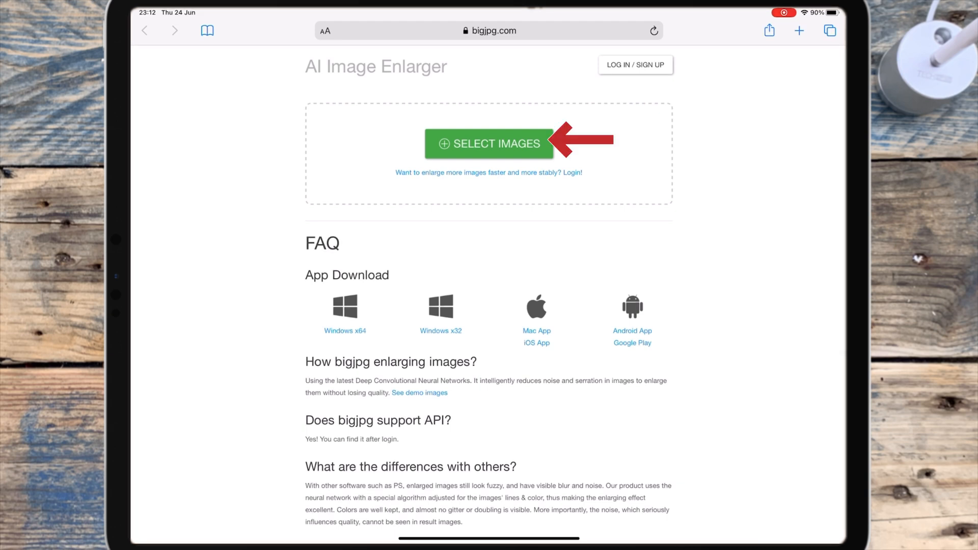
Upload the 240x320 Superman comic image from the photo library to bigjpg
click(489, 143)
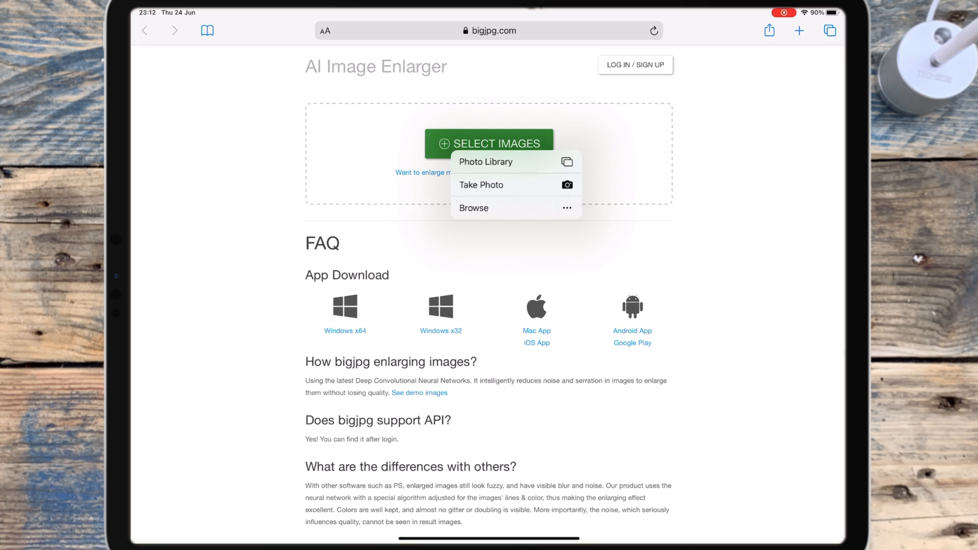
click(486, 161)
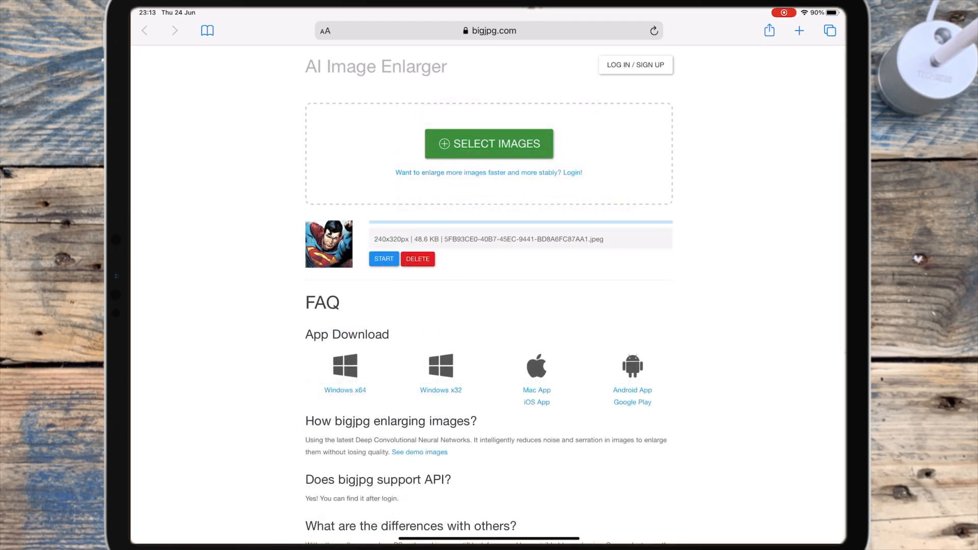
Open the enlarging configuration and choose Artwork type with 4x upscaling
click(384, 258)
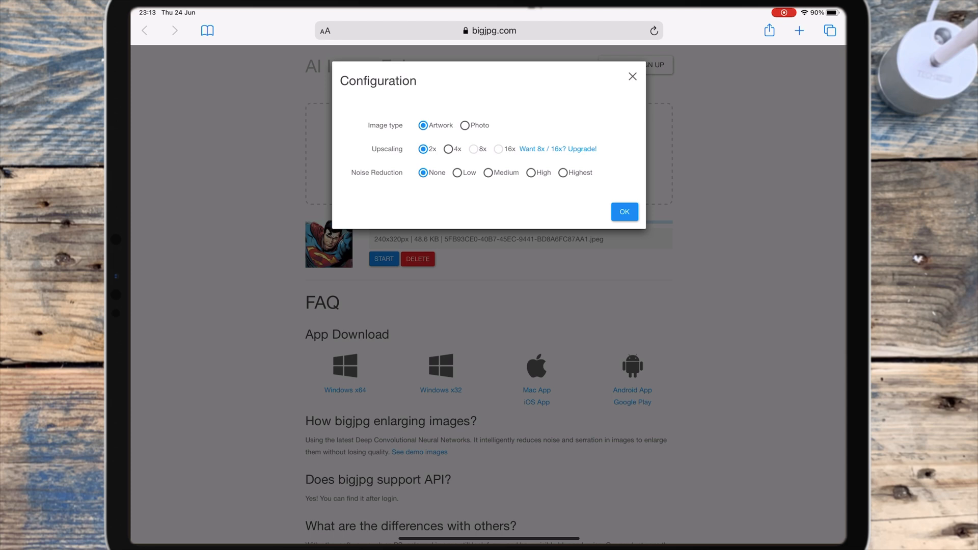
click(450, 149)
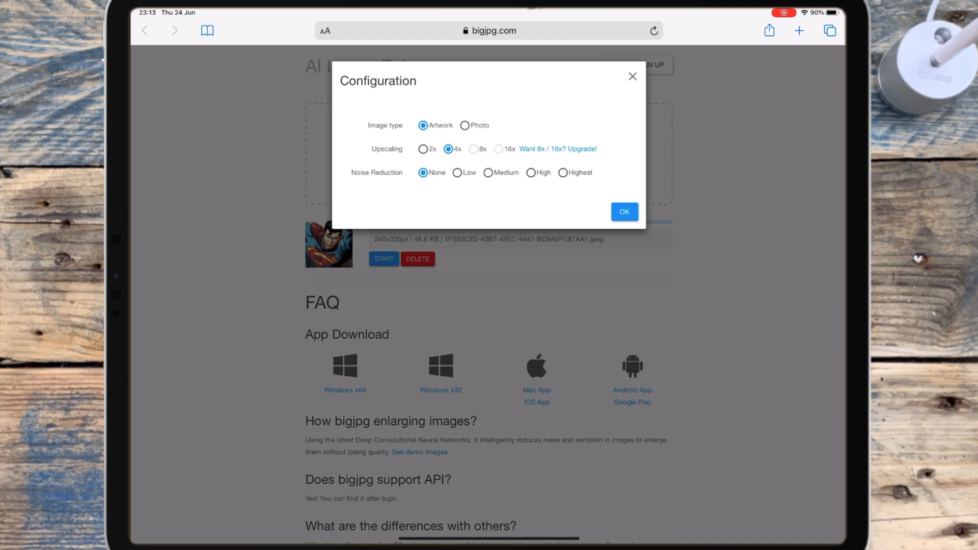
click(423, 124)
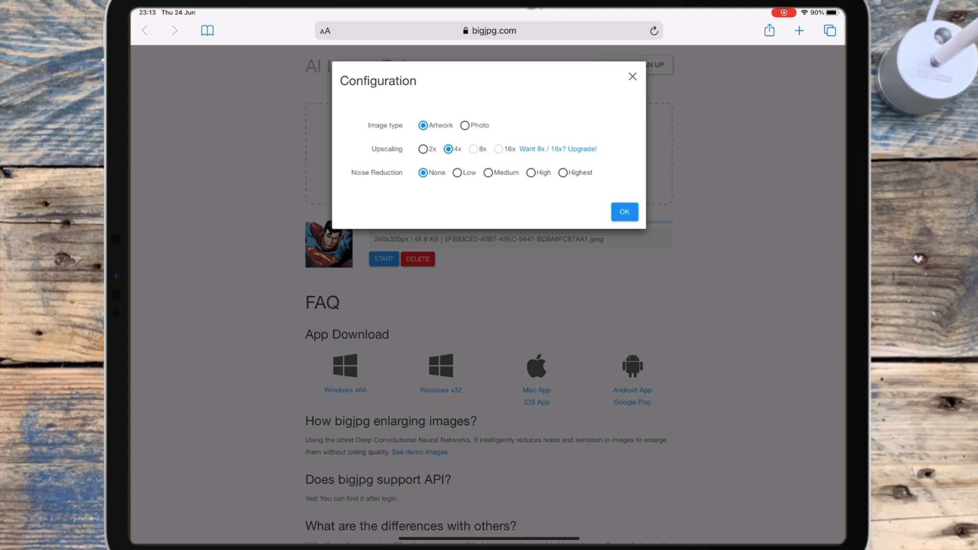
Set noise reduction to Low, confirm, and let the 4x enlargement complete
click(448, 148)
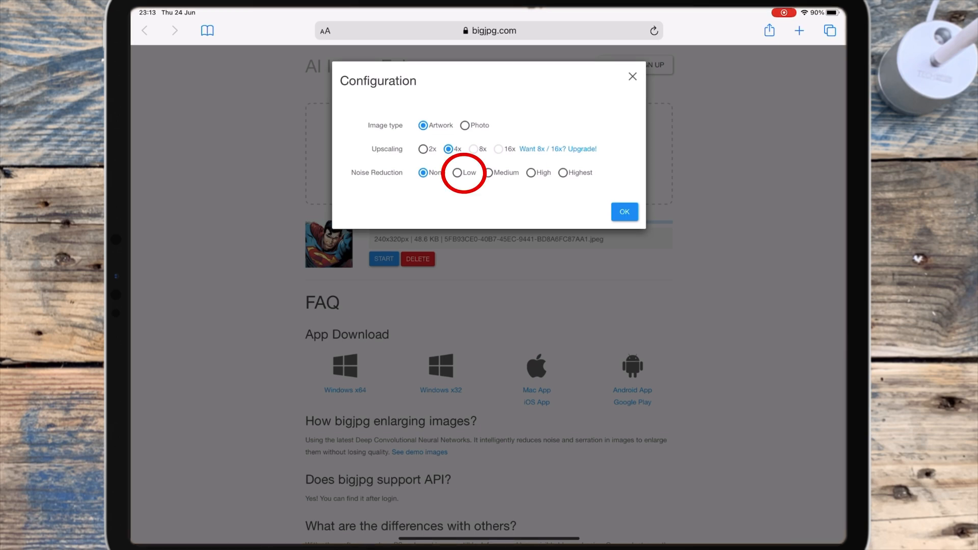
click(456, 173)
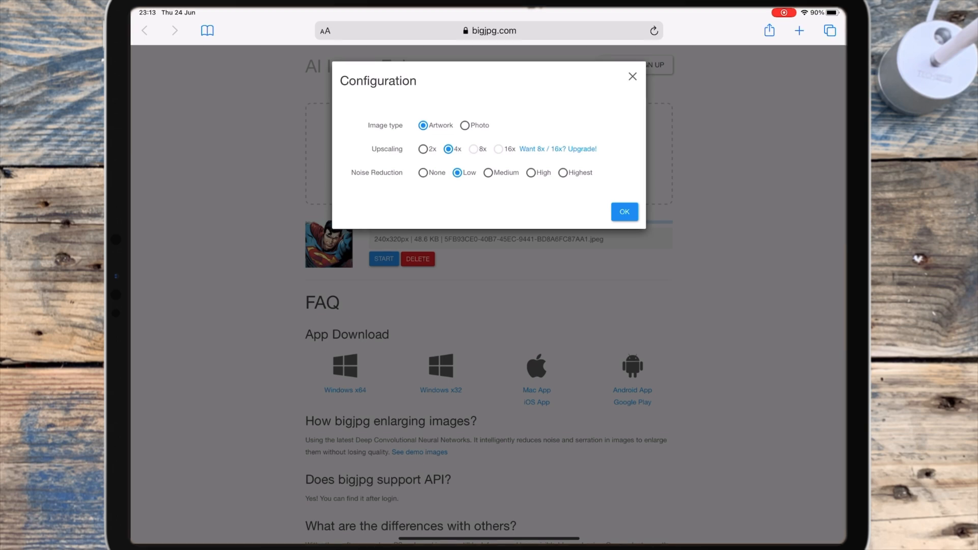
click(625, 211)
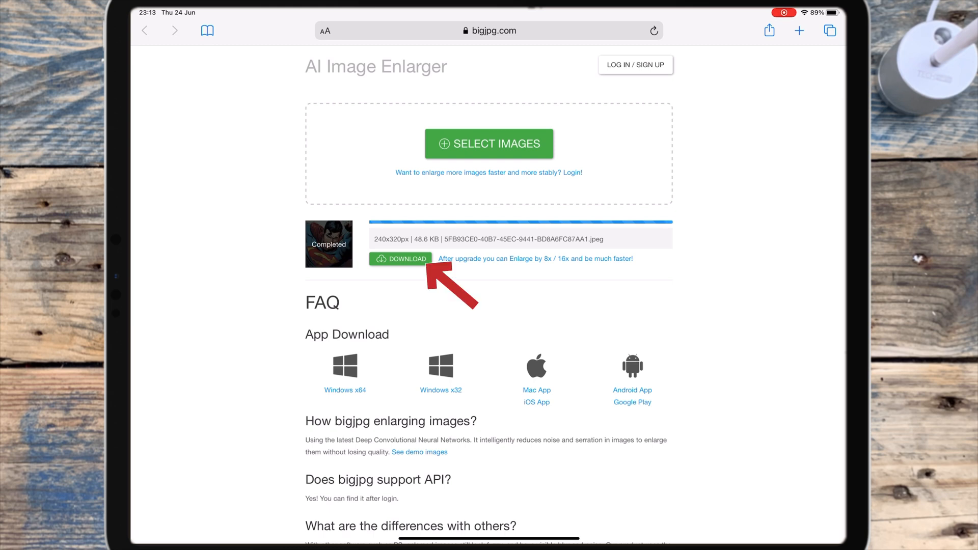
Download the enlarged Superman JPEG and confirm the browser download prompt
click(403, 258)
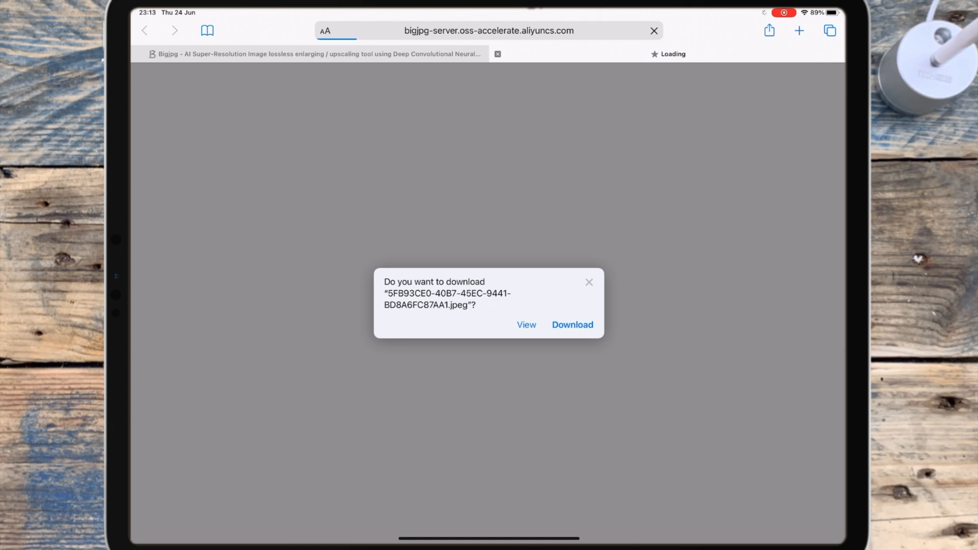
click(572, 325)
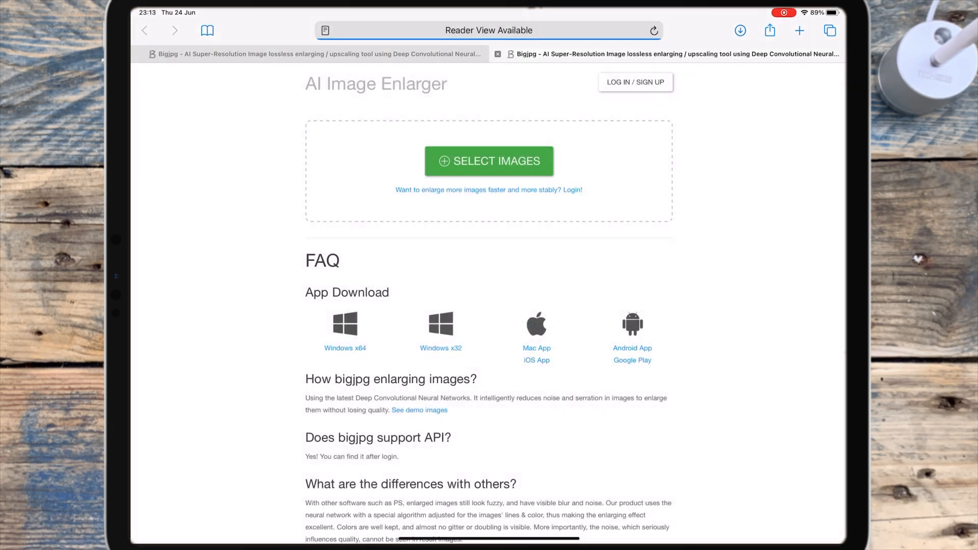
Open the downloaded enlarged Superman JPEG from Safari's Downloads list in preview
click(740, 30)
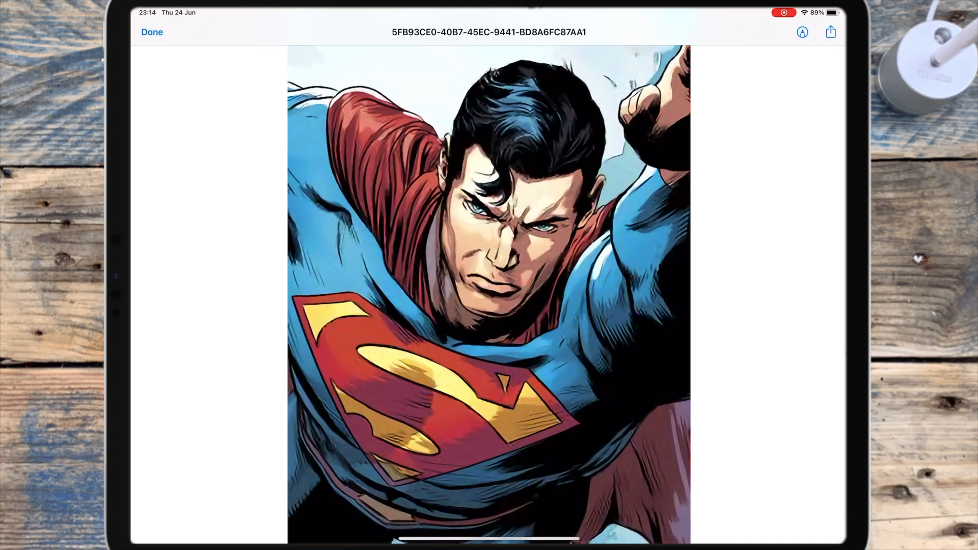
click(831, 32)
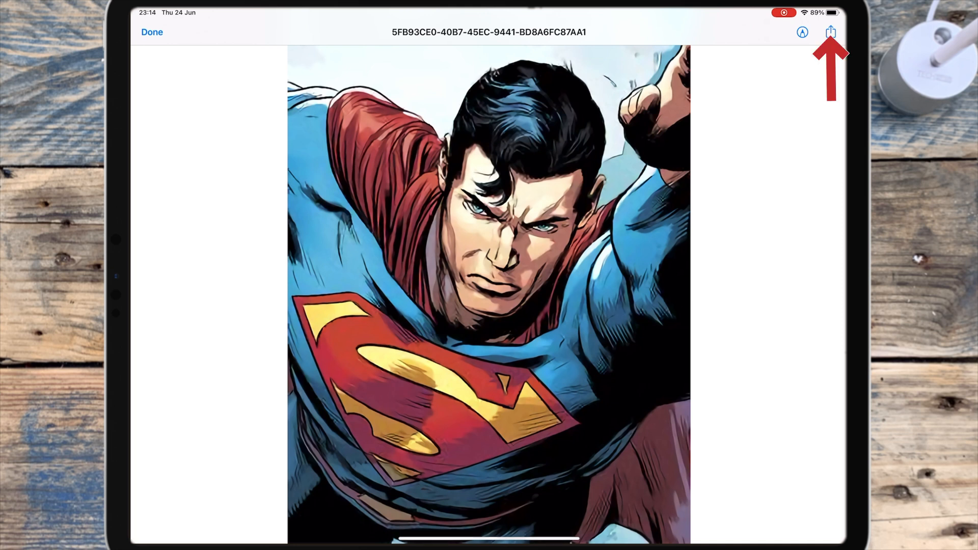